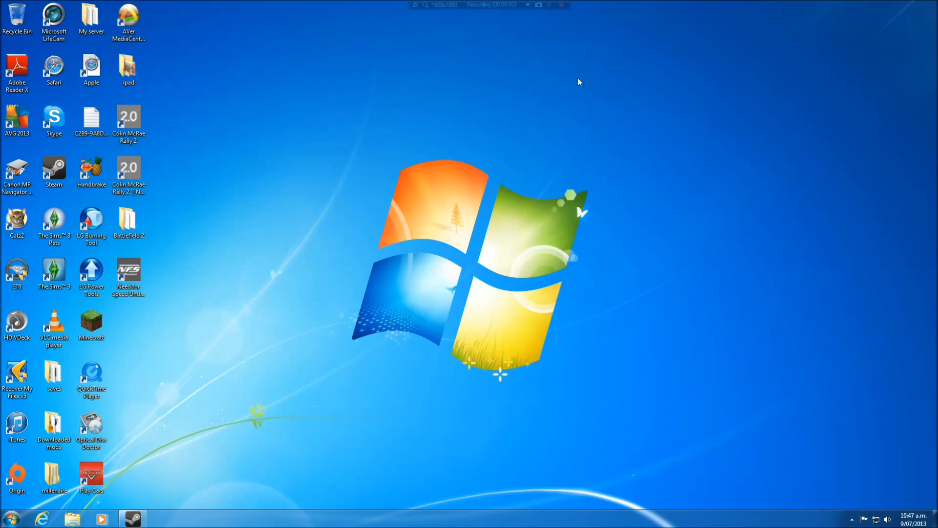
pyautogui.moveTo(430, 210)
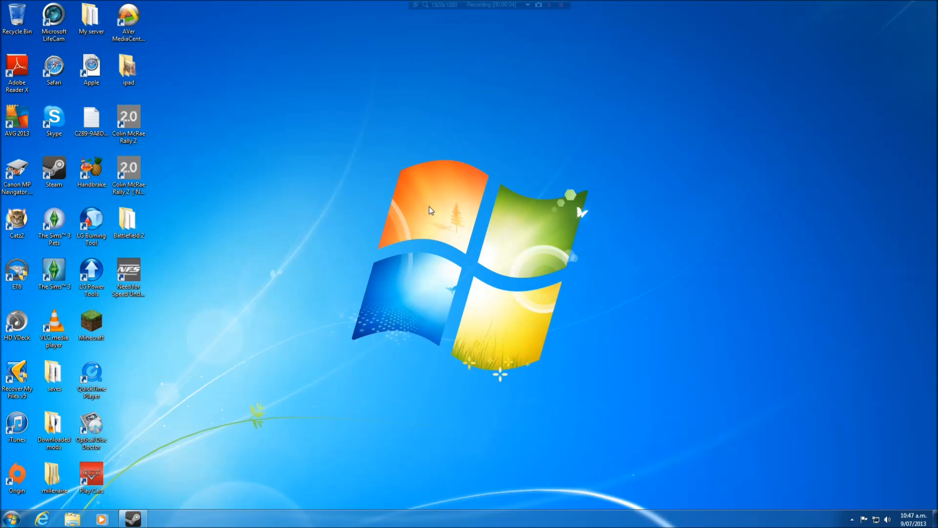
pyautogui.moveTo(324, 201)
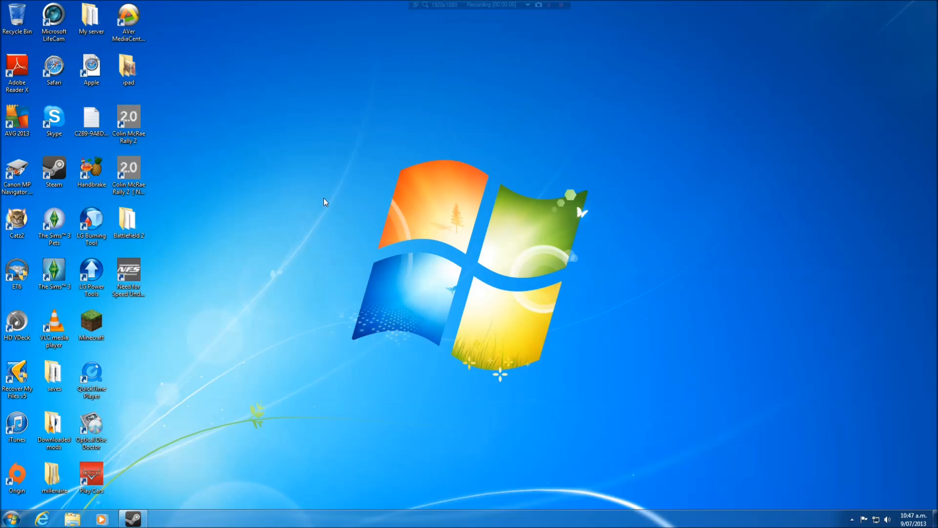
pyautogui.moveTo(364, 126)
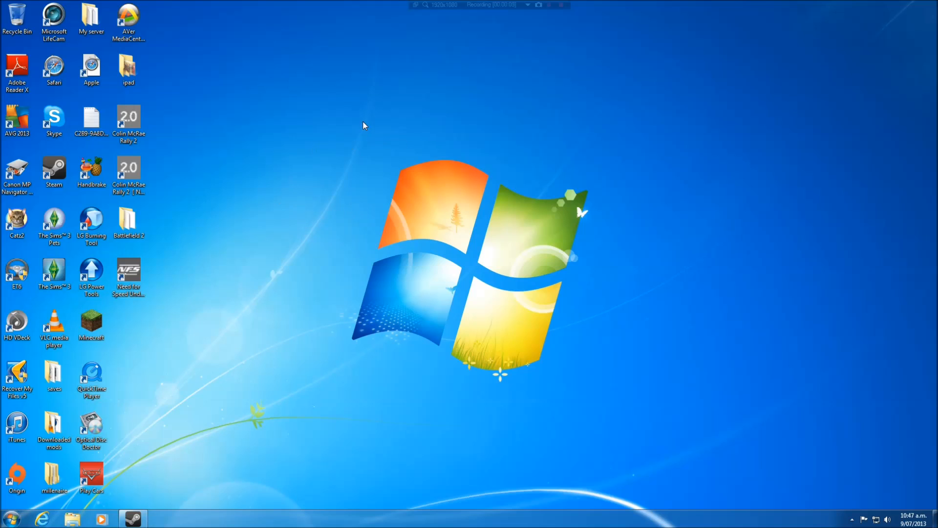
# Step: Launch Registry Editor by searching 'reg' from the Start menu
pyautogui.click(294, 58)
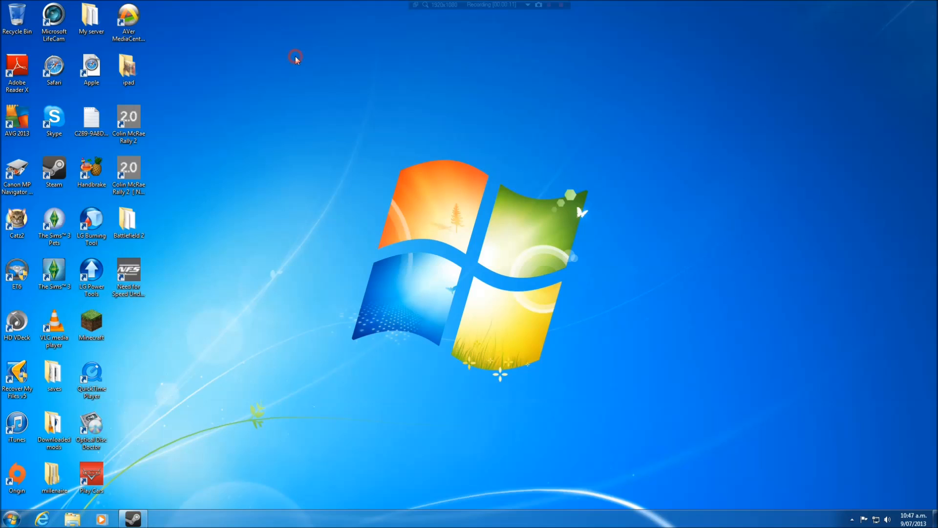
pyautogui.rightClick(452, 115)
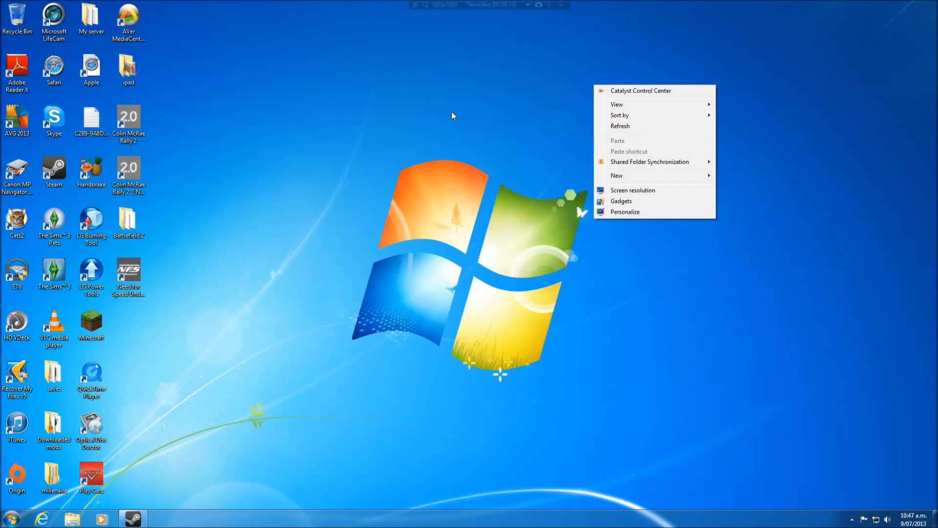
pyautogui.click(11, 518)
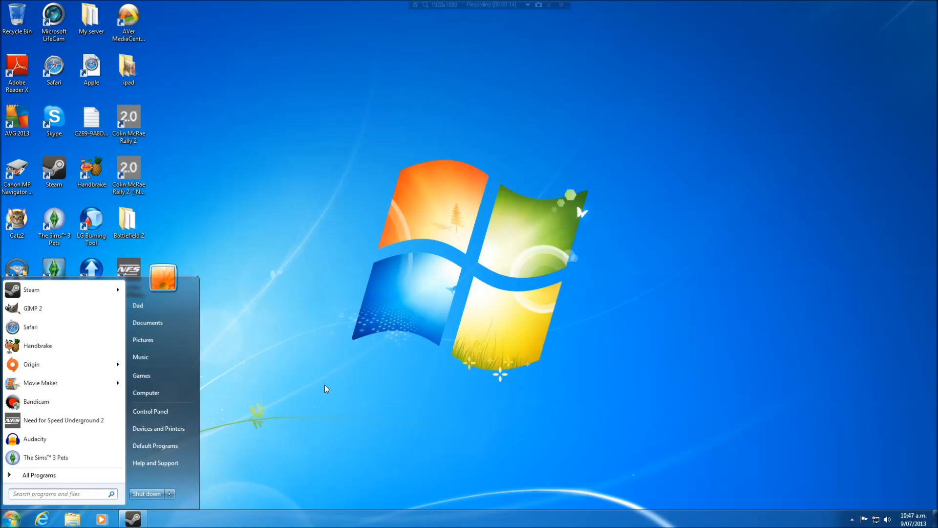
pyautogui.write('regedit')
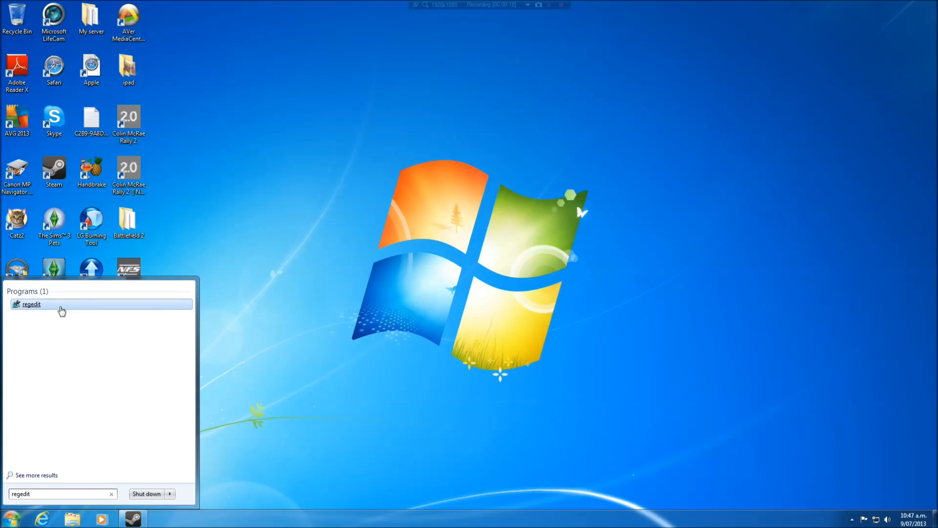
pyautogui.click(195, 346)
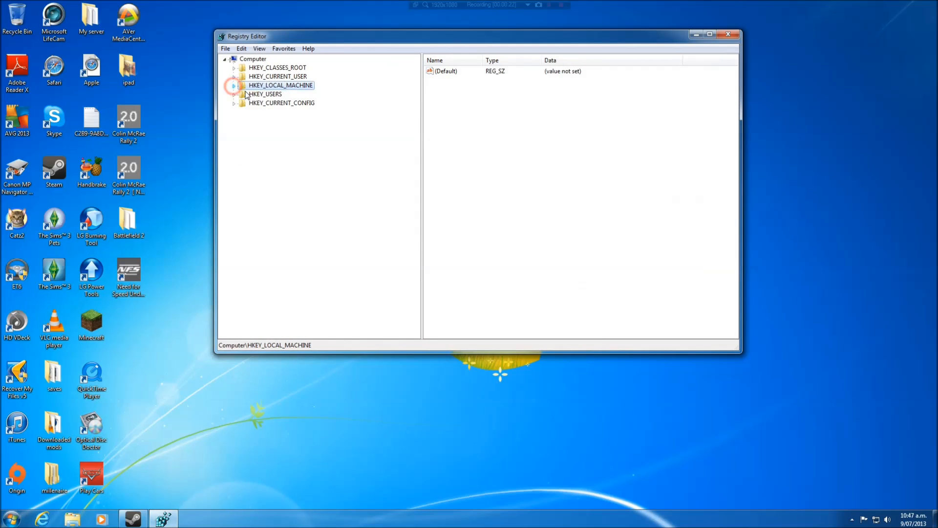
# Step: Browse to HKLM\SYSTEM\CurrentControlSet\services\Tcpip\Parameters\Interfaces and expand it
pyautogui.moveTo(246, 36); pyautogui.dragTo(310, 37)
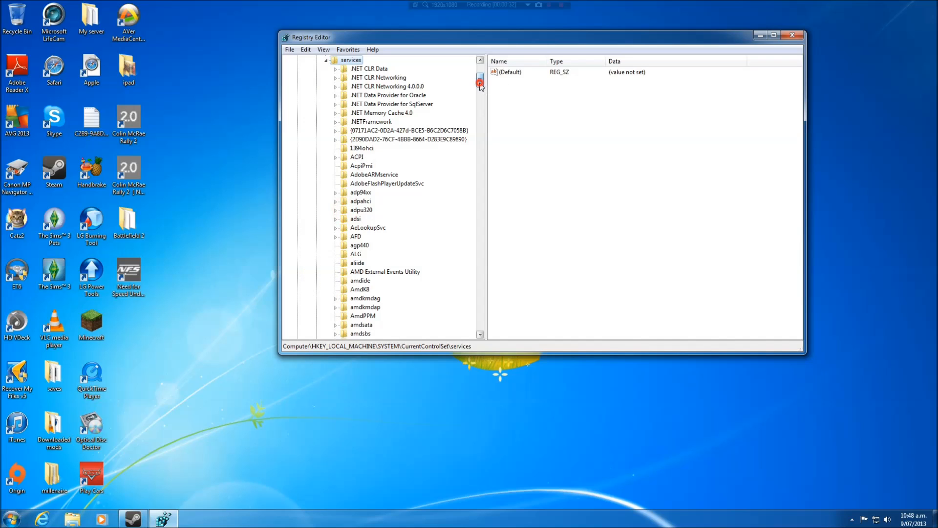
pyautogui.scroll(-3)
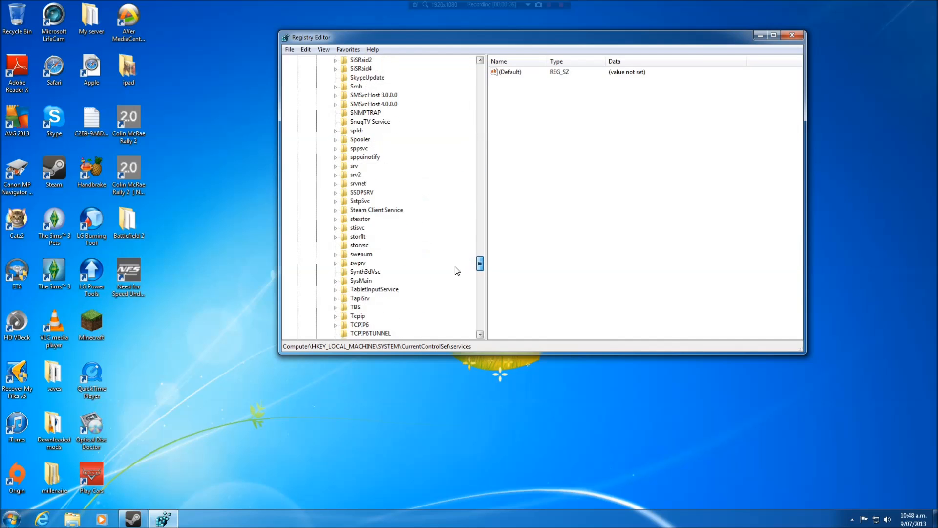
pyautogui.scroll(-3)
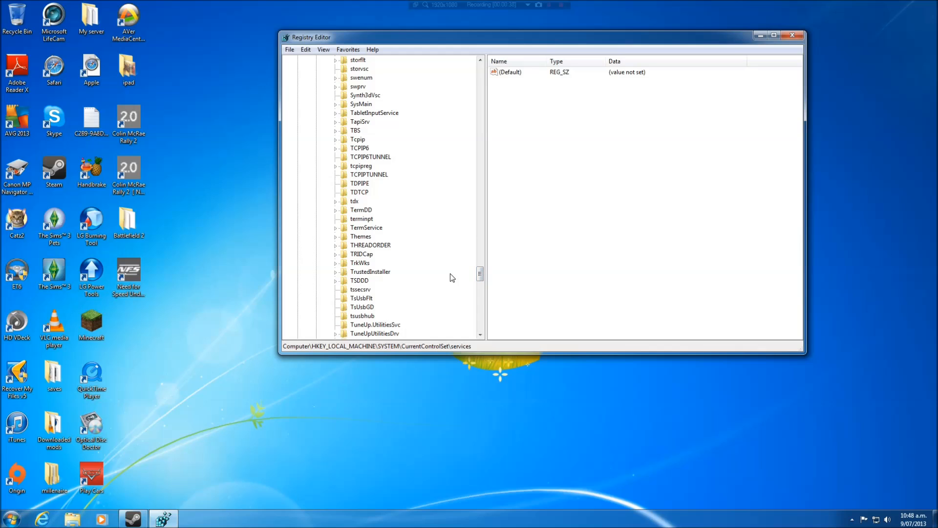
pyautogui.click(358, 140)
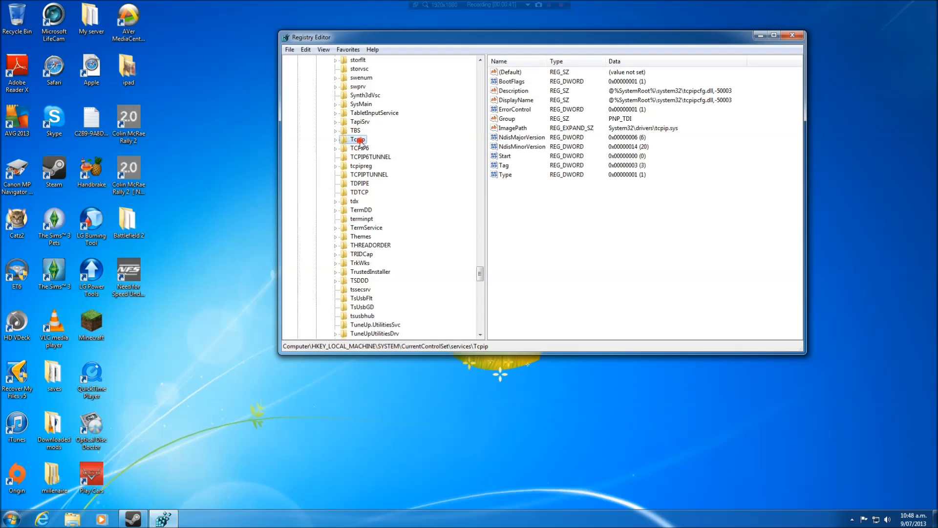
pyautogui.click(336, 139)
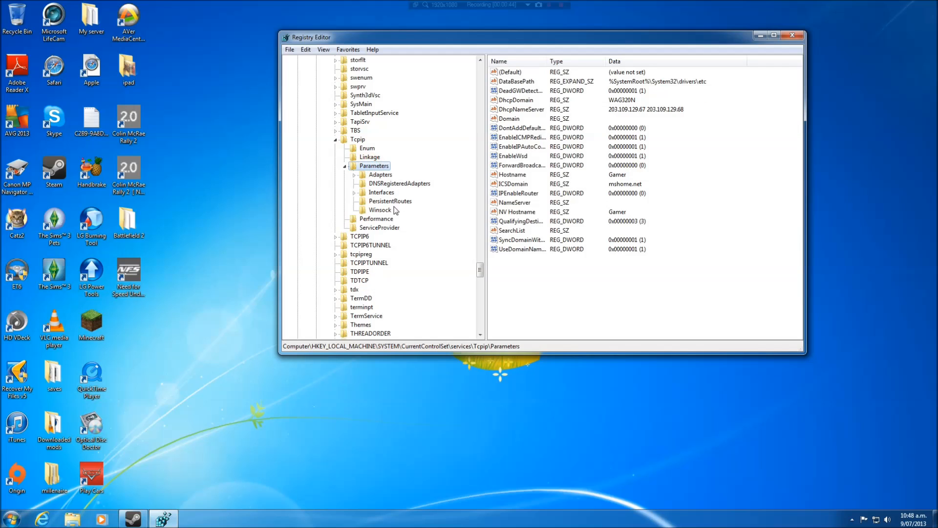
pyautogui.click(381, 193)
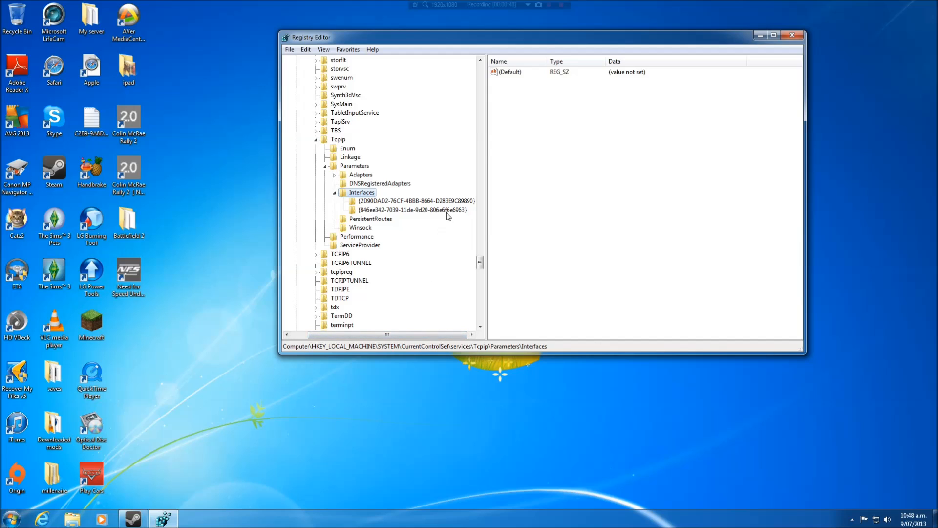
# Step: Select the {2D90DAD2-…} interface key holding the 192.168.1.109 address
pyautogui.click(412, 209)
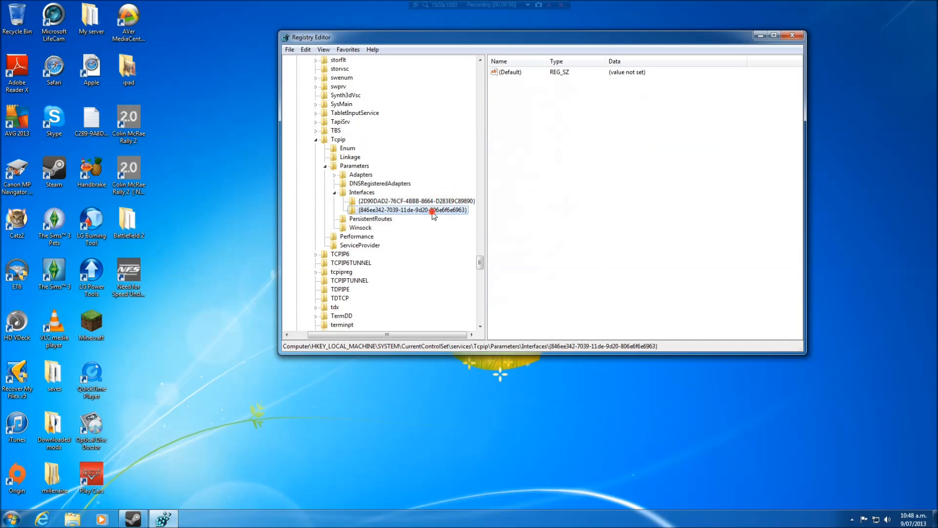
pyautogui.moveTo(454, 200)
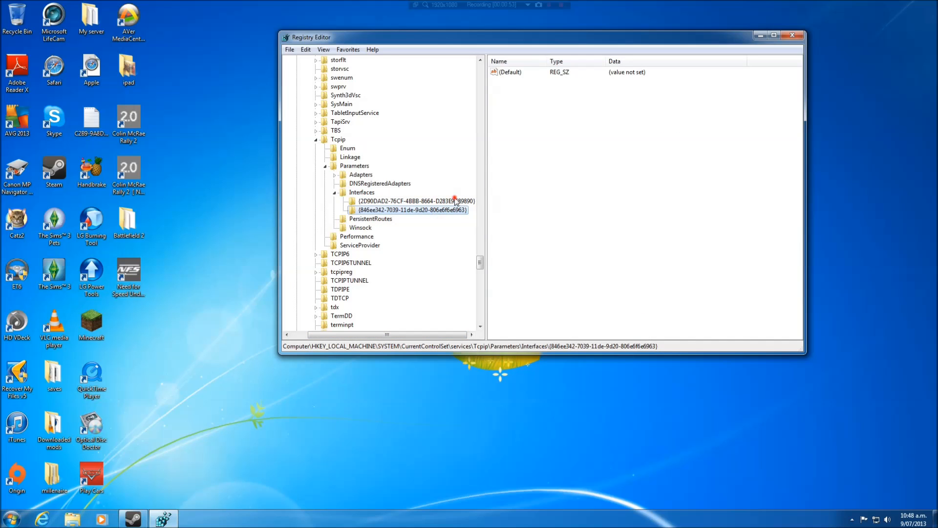
pyautogui.click(412, 200)
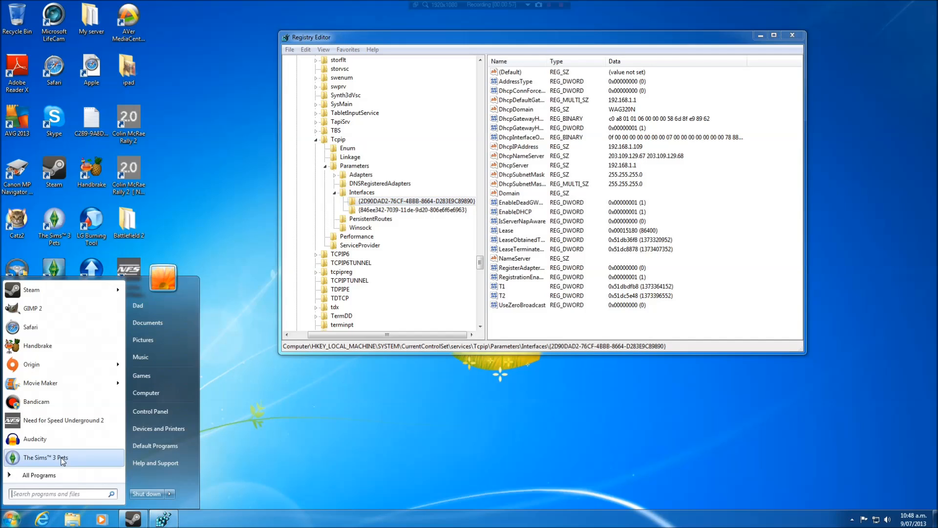
# Step: Run ipconfig in Command Prompt to confirm 192.168.1.109, then close the window
pyautogui.write('CMD')
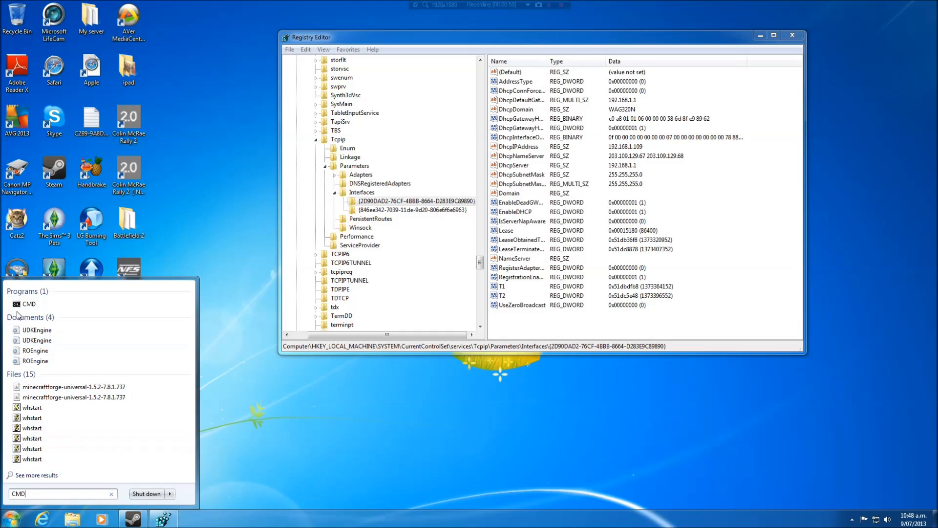
pyautogui.click(29, 304)
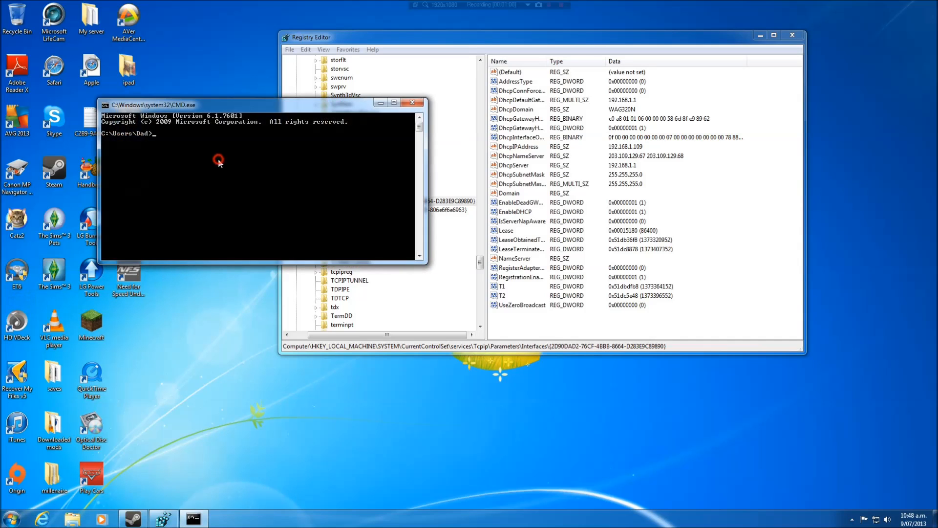
pyautogui.write('ipconf')
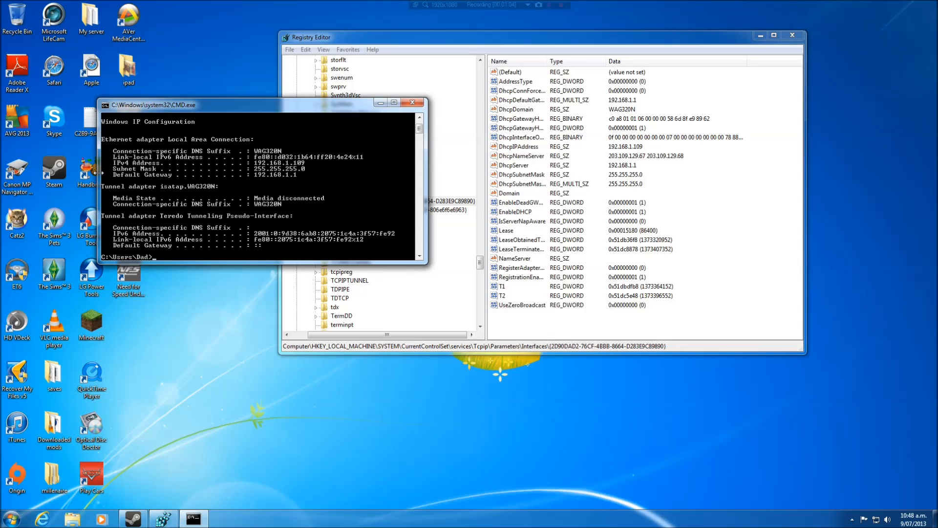
pyautogui.moveTo(261, 170)
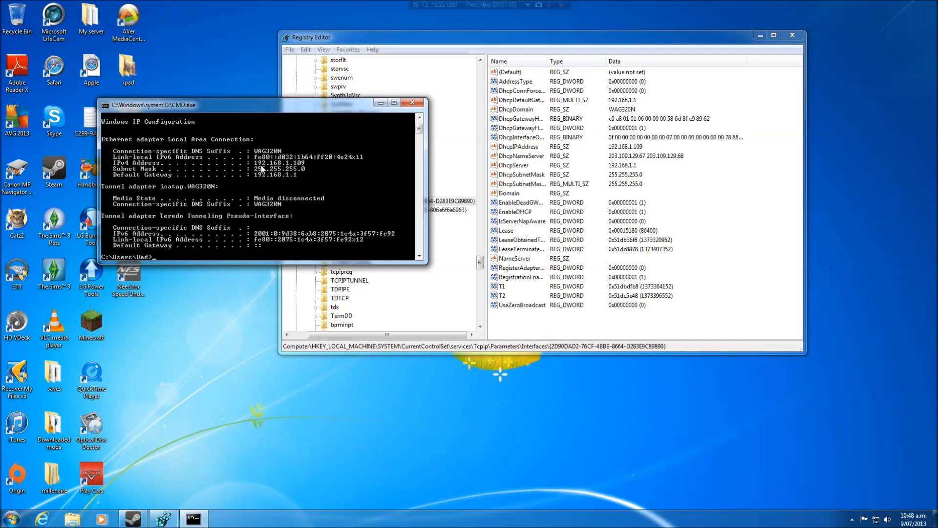
pyautogui.moveTo(192, 183)
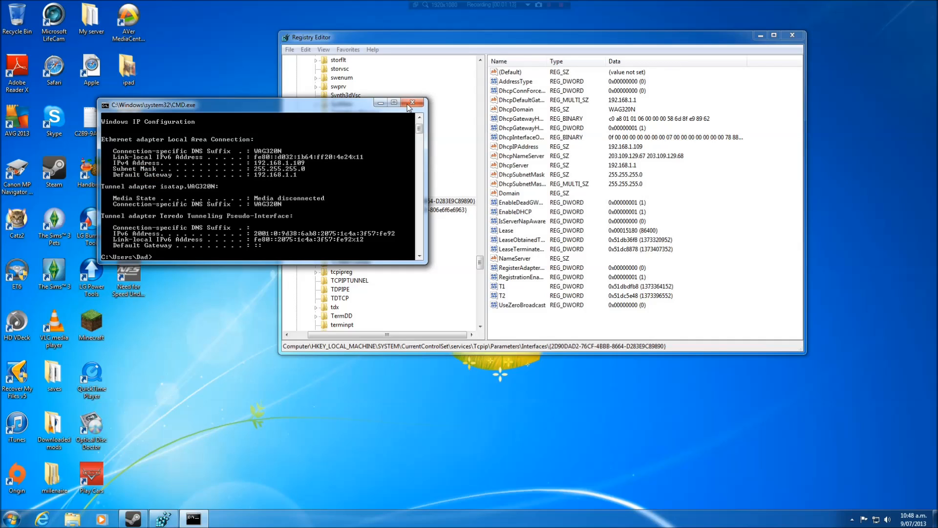
pyautogui.click(412, 103)
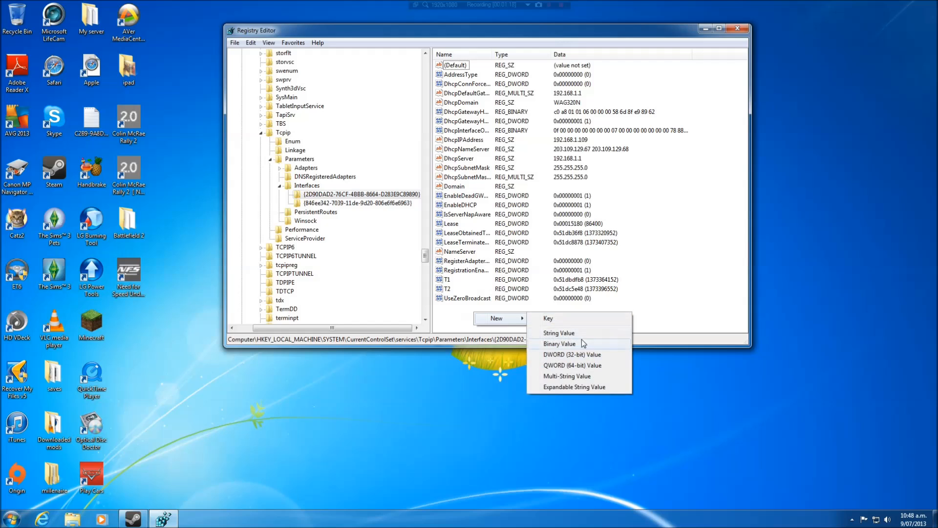
pyautogui.moveTo(589, 368)
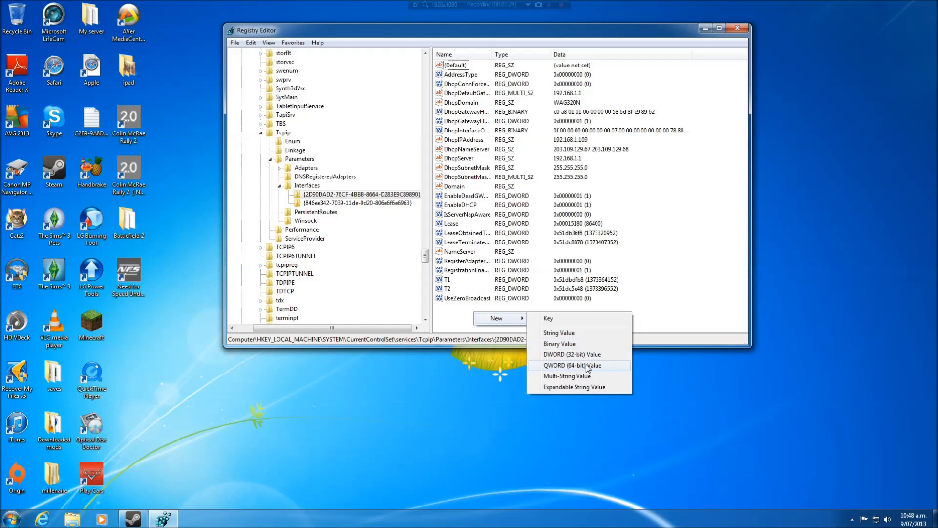
# Step: Create QWORD value TcpackFrequency under the interface key with data 1
pyautogui.click(572, 365)
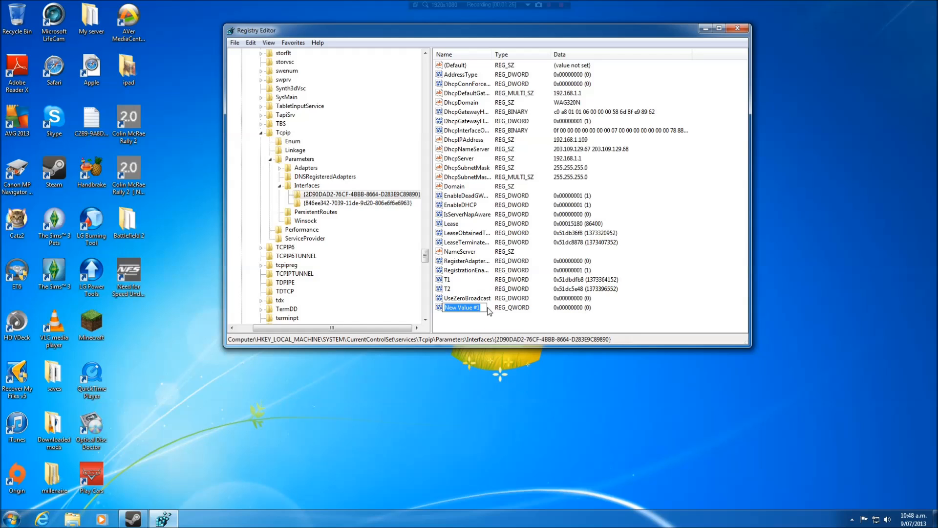
pyautogui.write('Tcpack')
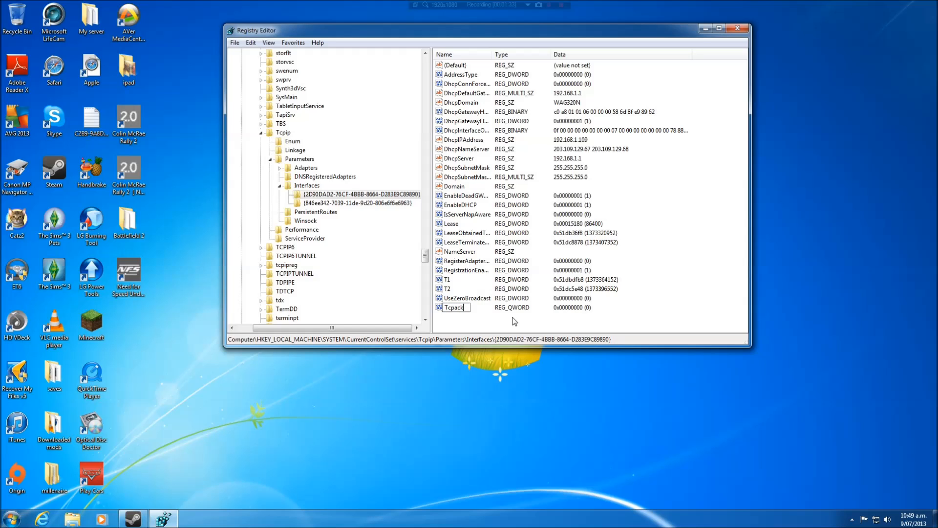
pyautogui.write('Freque')
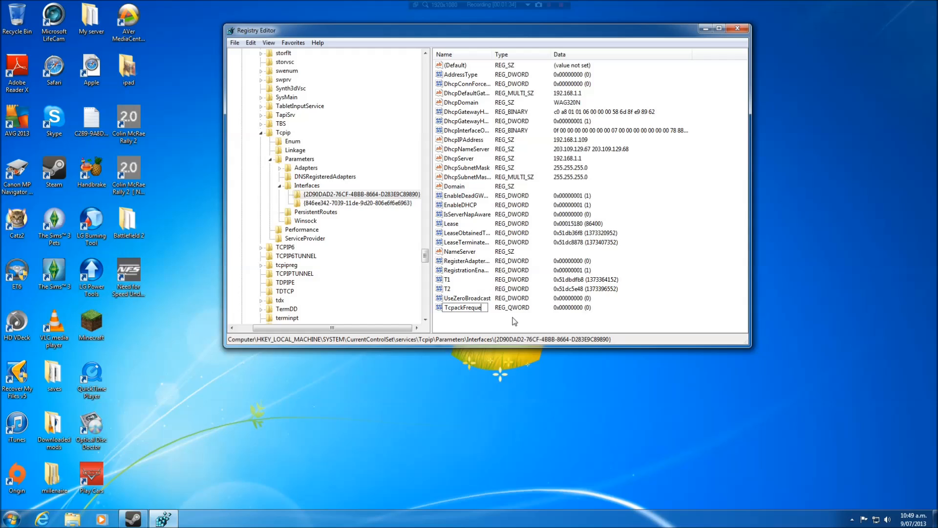
pyautogui.write('ncy')
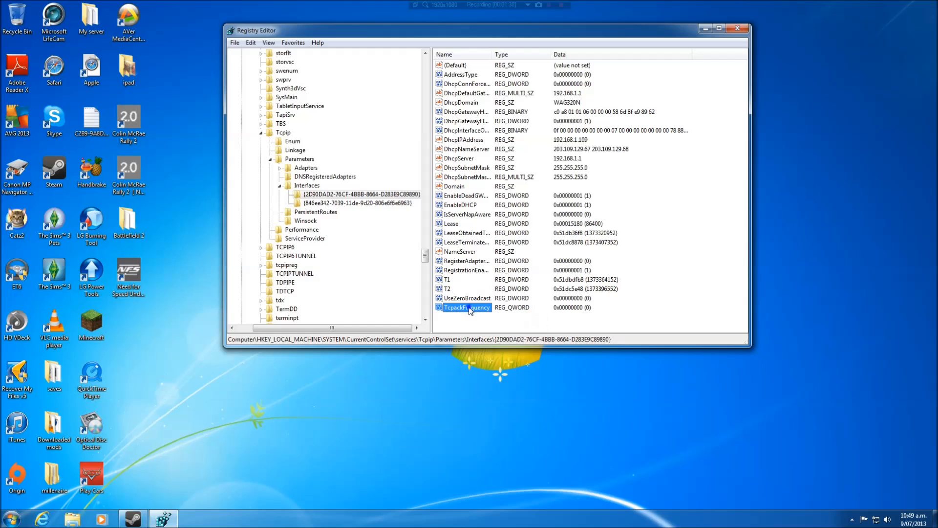
pyautogui.doubleClick(466, 306)
pyautogui.write('1')
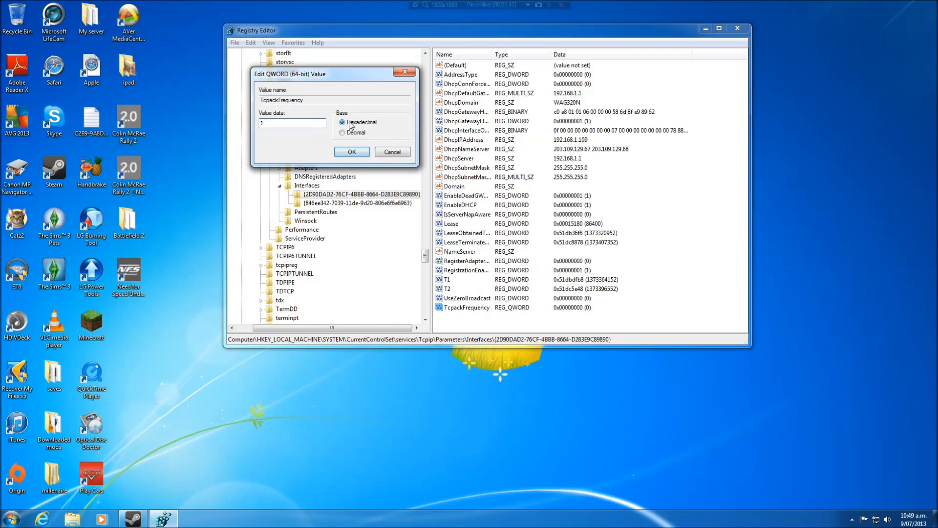
pyautogui.click(352, 151)
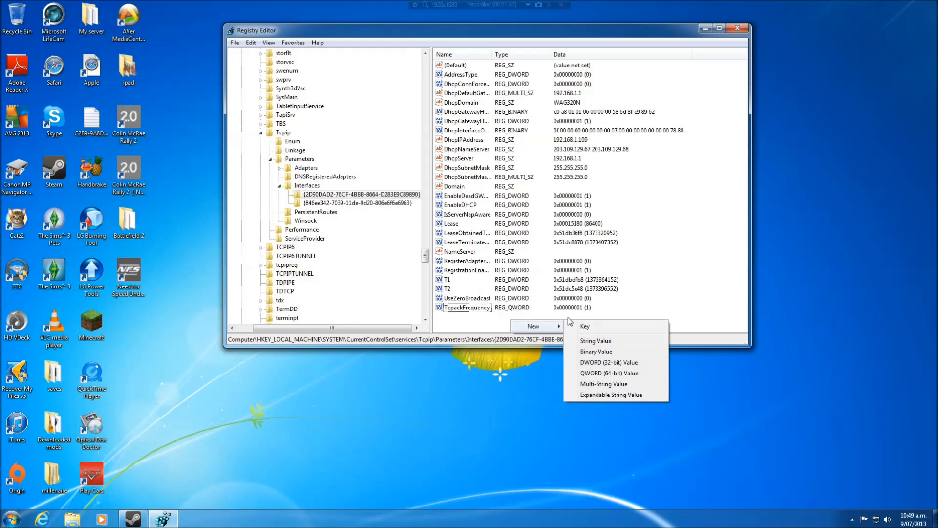
# Step: Create QWORD value TcpNoDelay under the same key with data 1
pyautogui.click(609, 373)
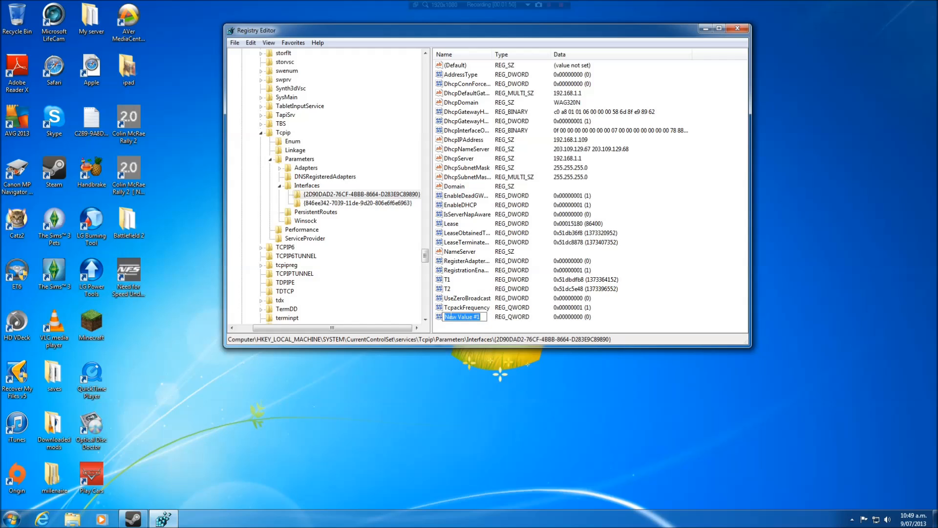
pyautogui.write('TcpNoDelay')
pyautogui.write('1')
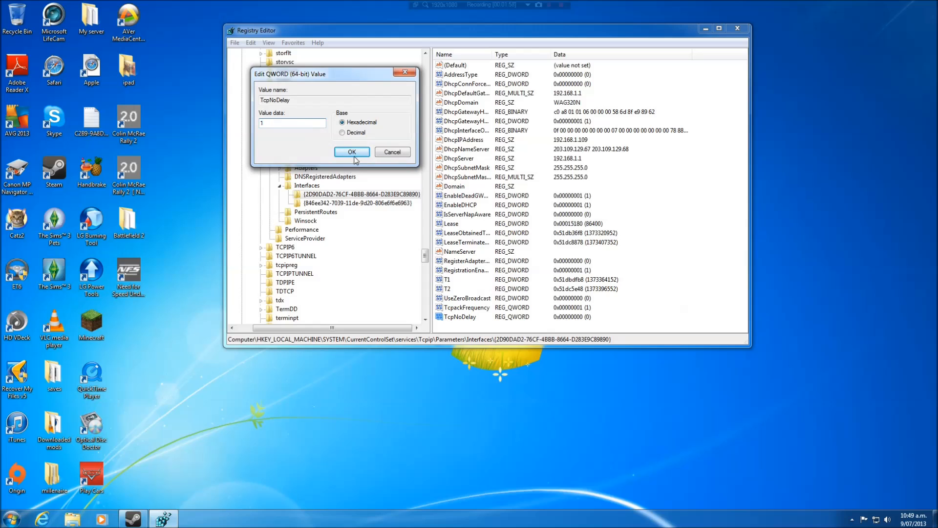
pyautogui.click(351, 152)
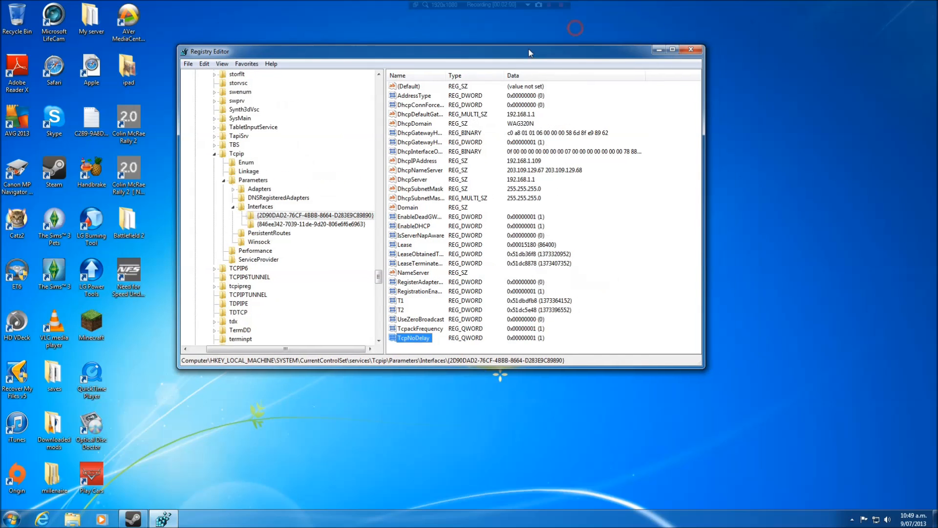
pyautogui.moveTo(632, 254)
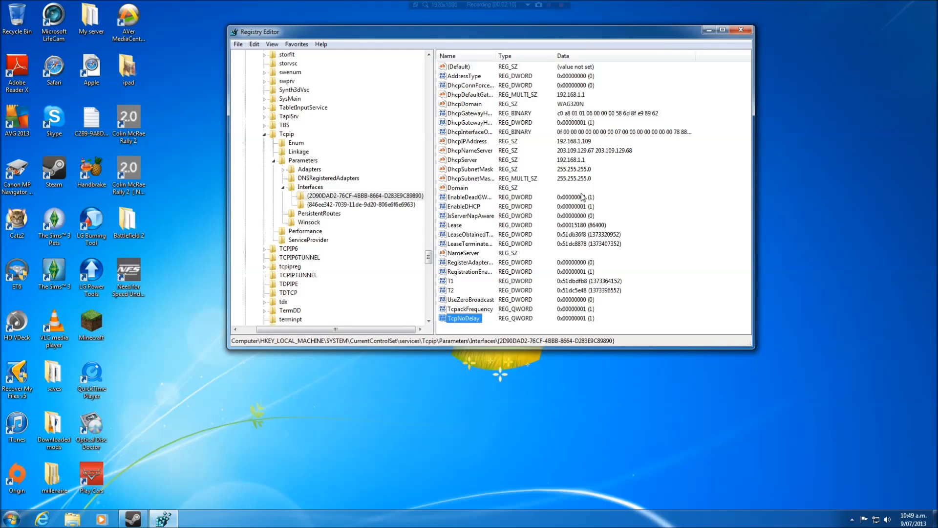
pyautogui.moveTo(490, 31); pyautogui.dragTo(551, 82)
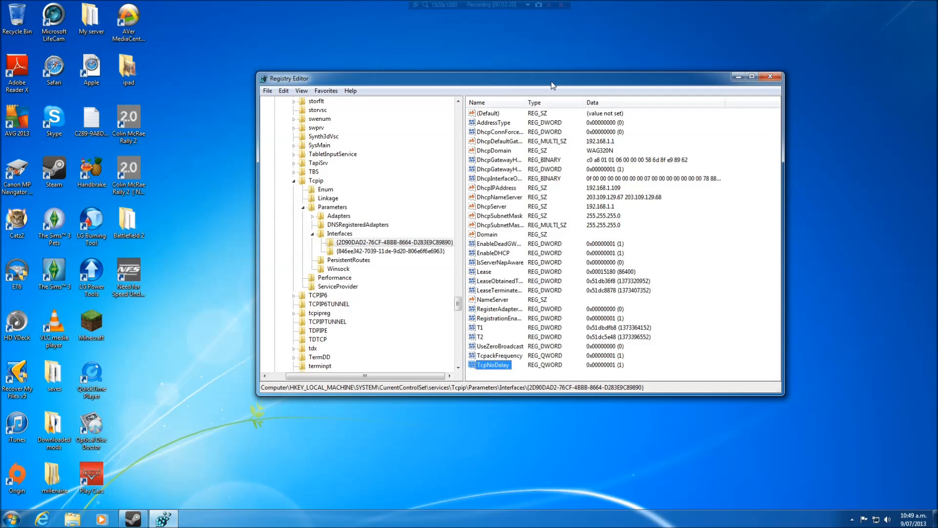
pyautogui.moveTo(551, 78); pyautogui.dragTo(484, 61)
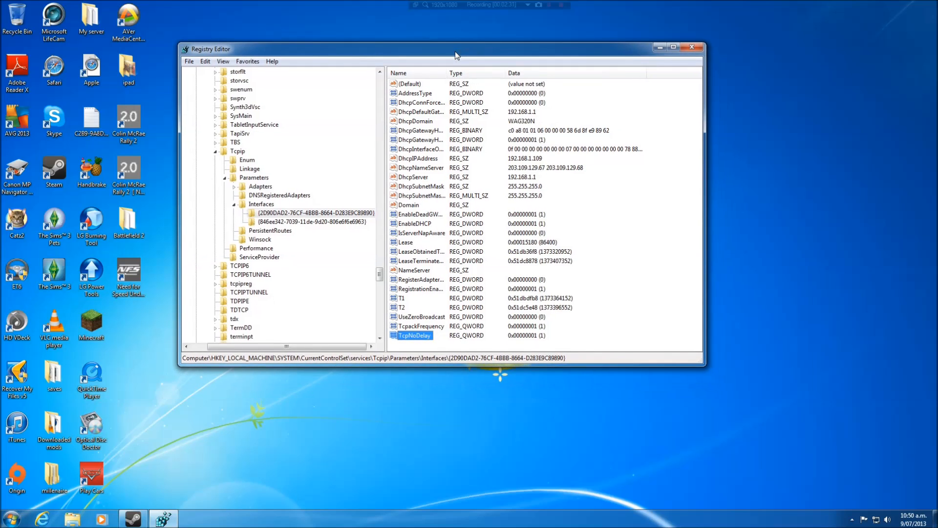
pyautogui.moveTo(467, 53)
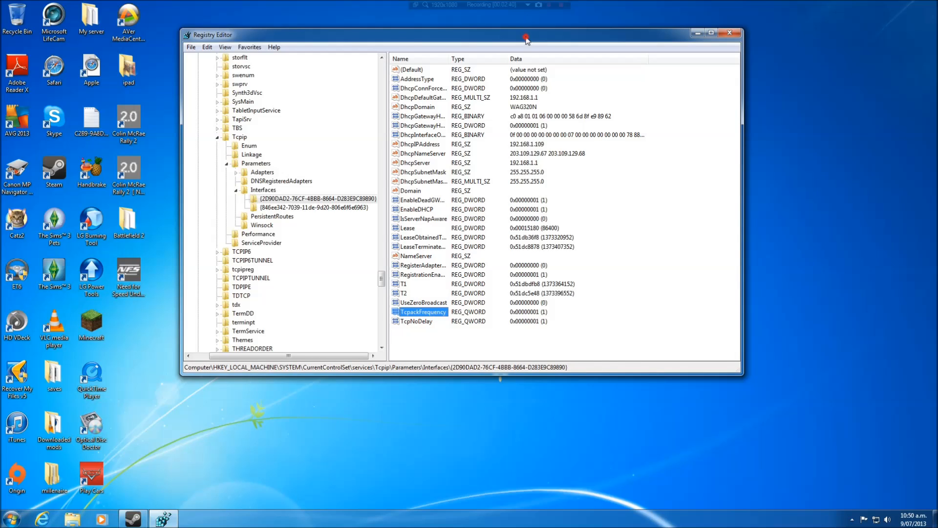
pyautogui.moveTo(525, 39); pyautogui.dragTo(501, 28)
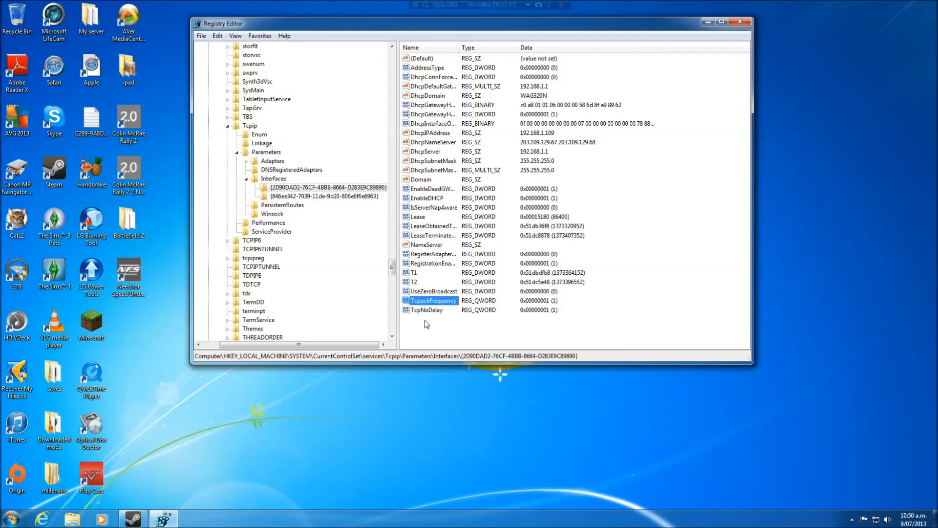
pyautogui.click(426, 310)
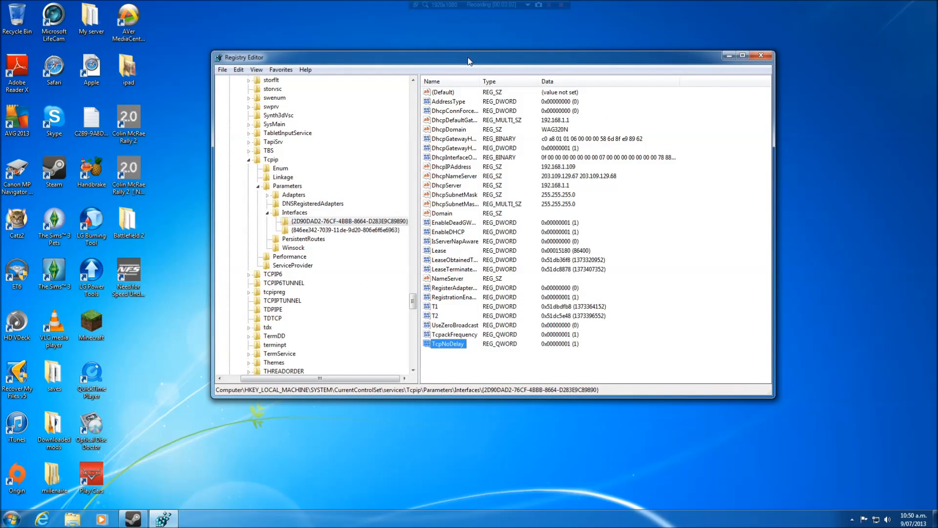
pyautogui.moveTo(494, 137)
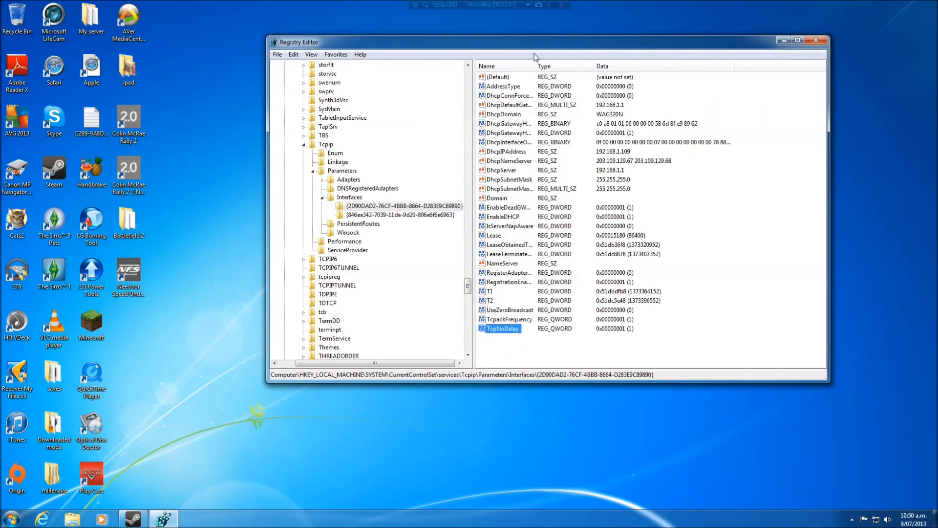
pyautogui.moveTo(534, 42); pyautogui.dragTo(437, 43)
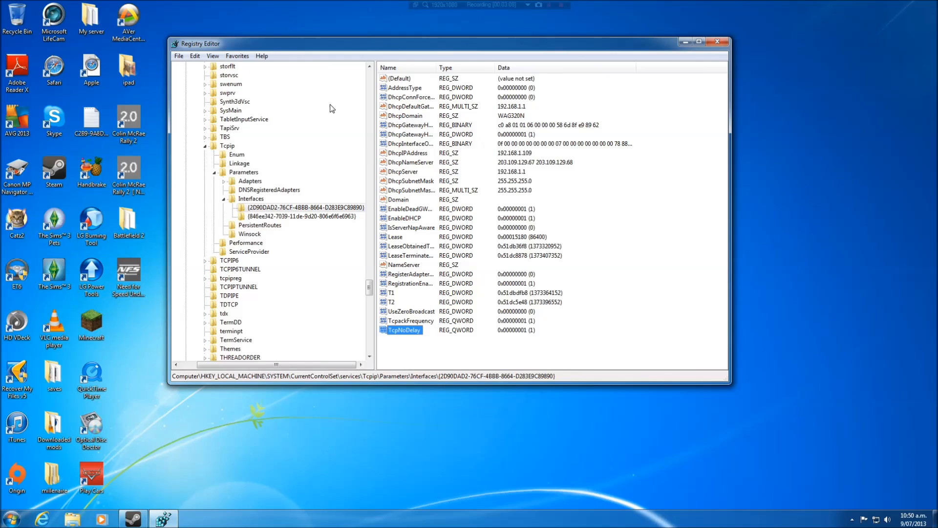